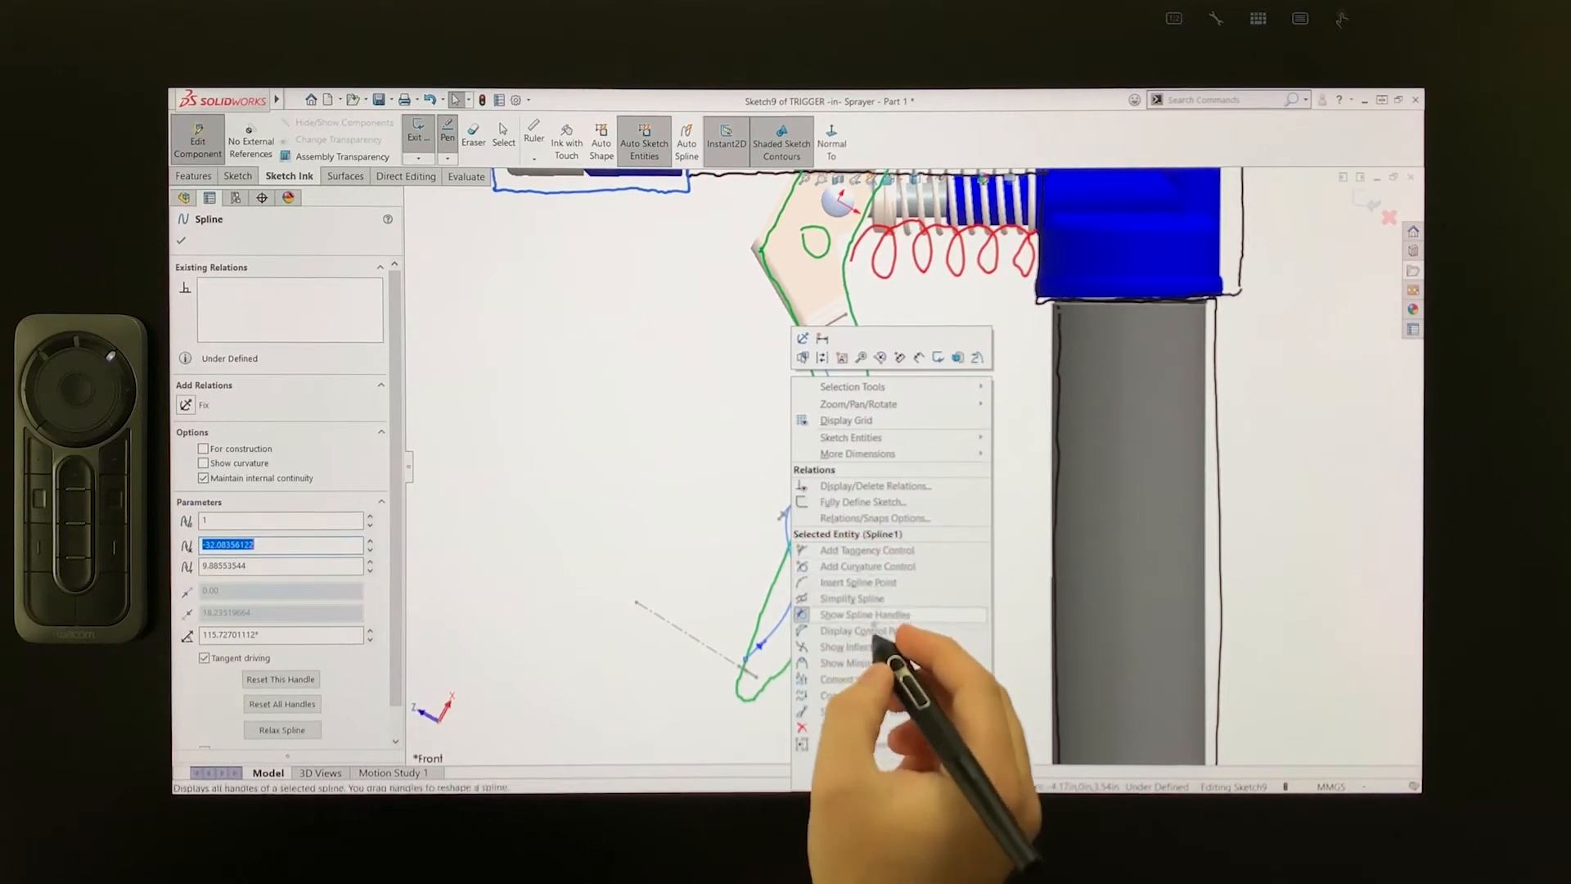
# Show the shaping handles on the hand-drawn trigger spline.
pyautogui.click(864, 613)
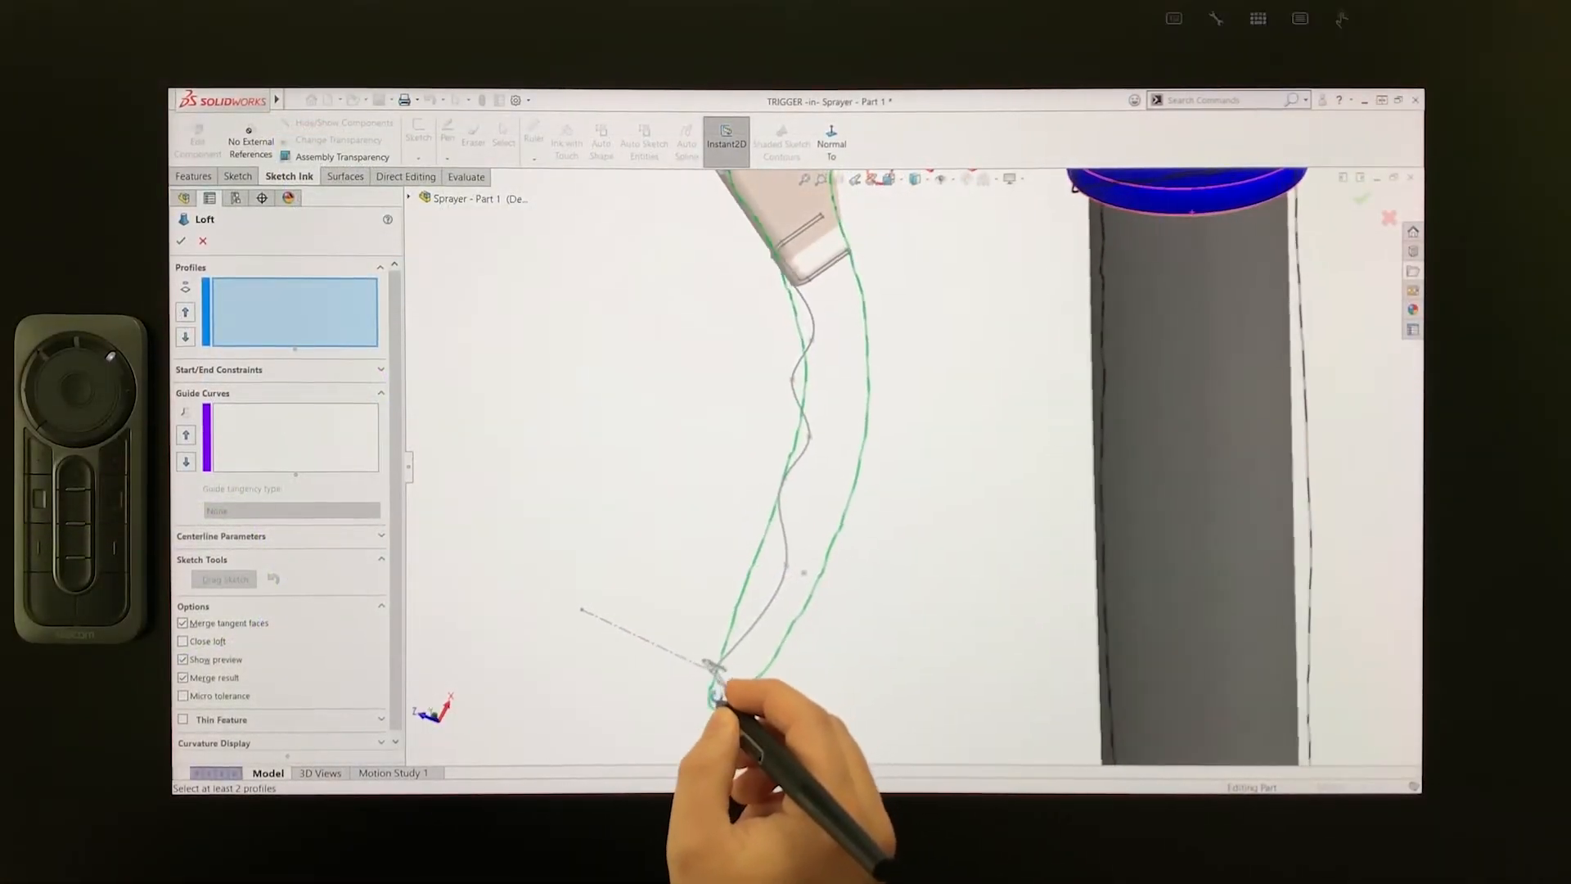
# Select the Handle Bottom and Handle Top sketches as the loft profiles.
pyautogui.click(713, 664)
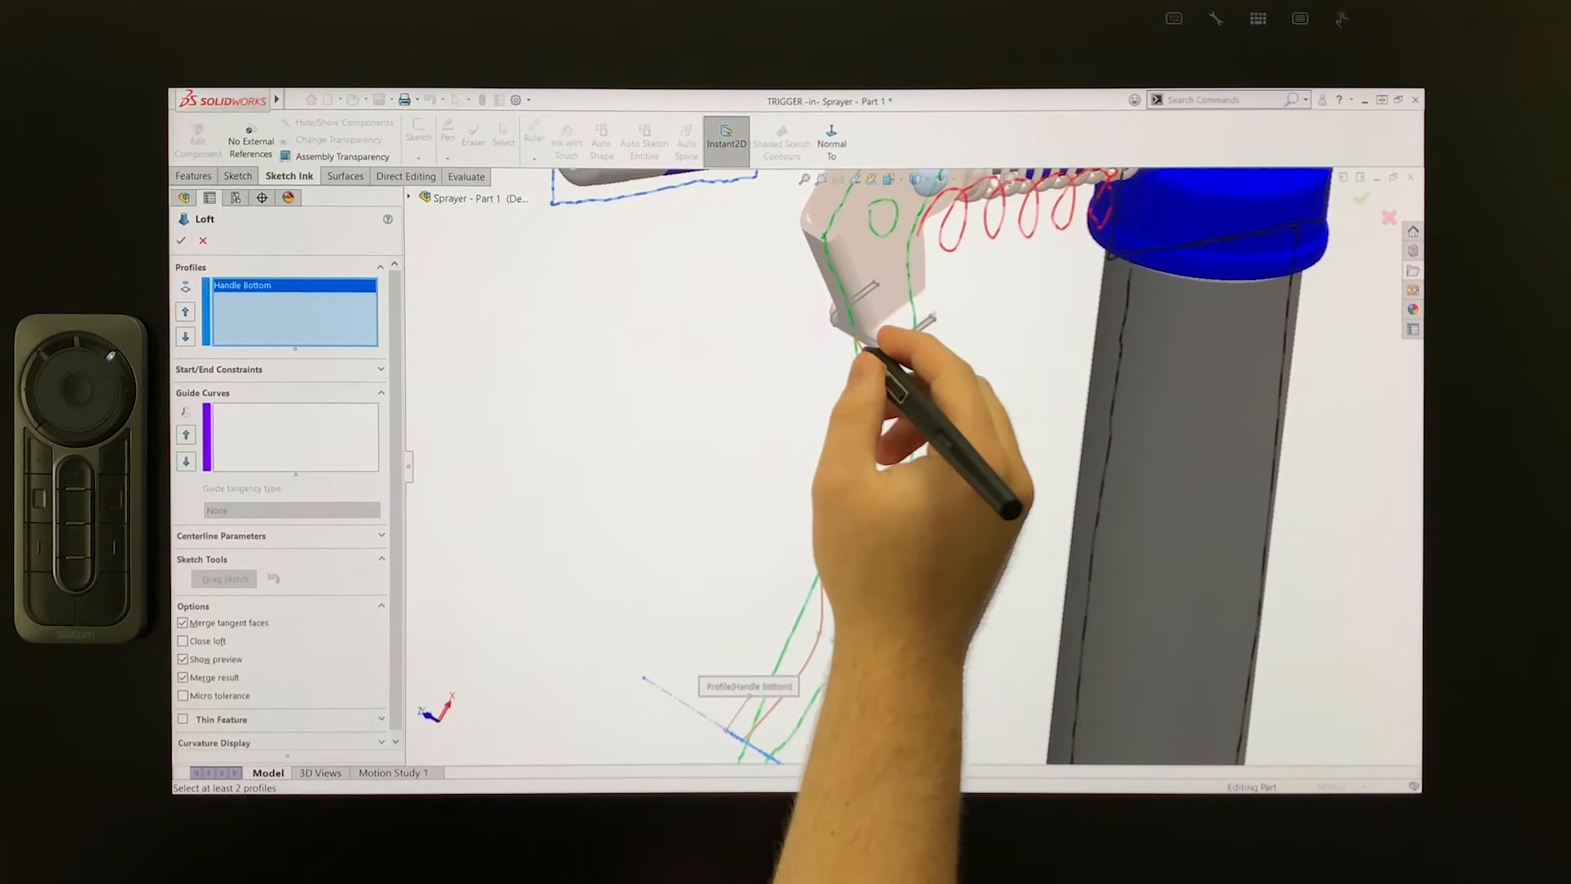
pyautogui.click(878, 349)
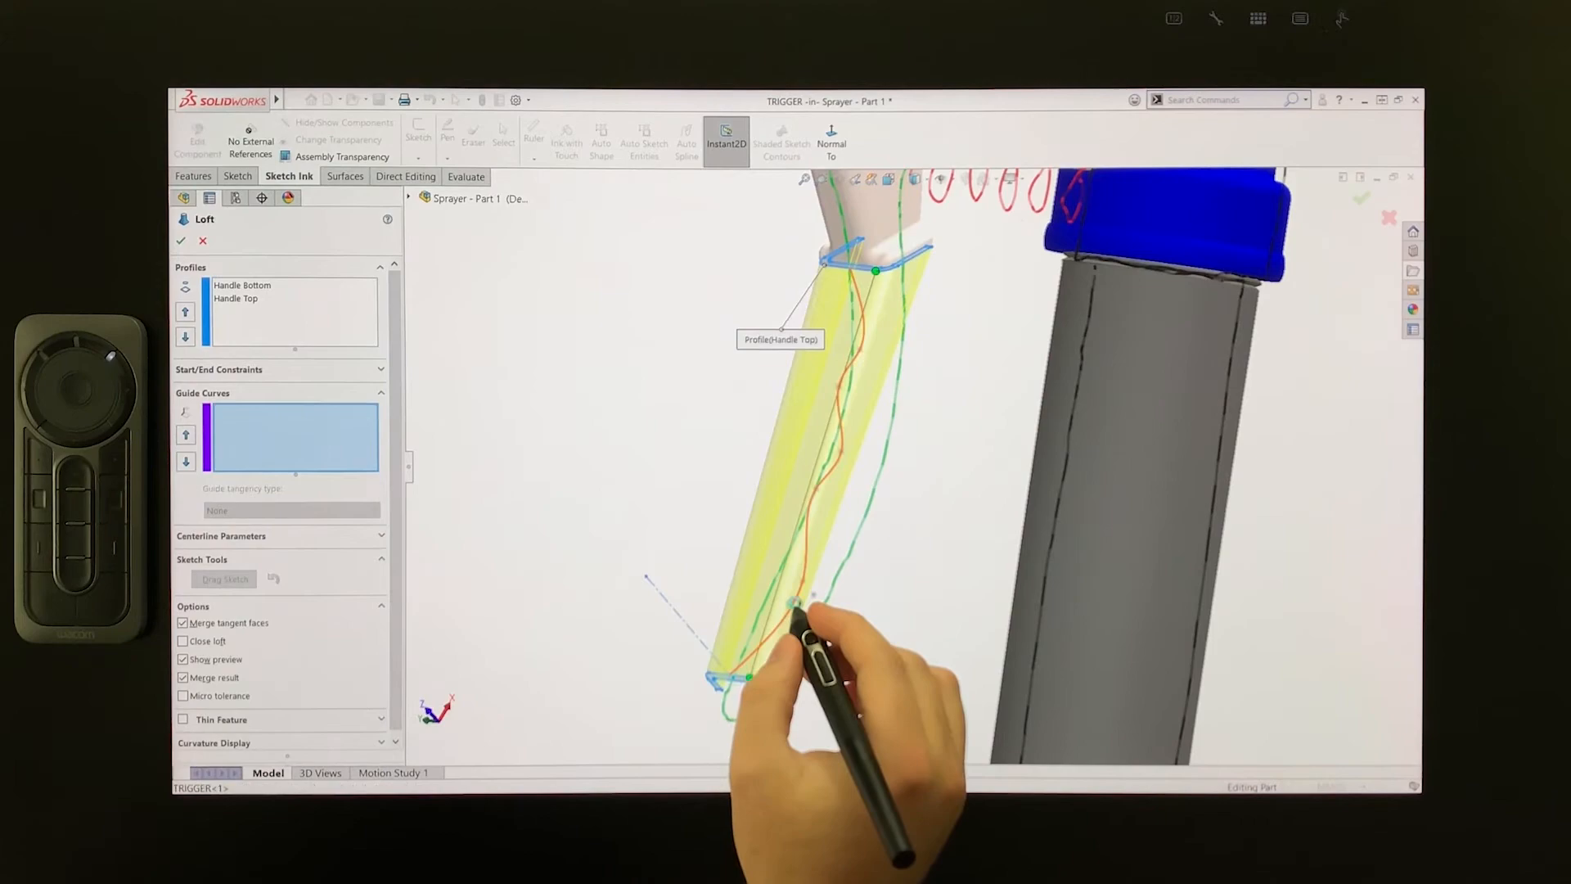
# Add the spline Sketch9 as the loft's guide curve so the handle bends along it.
pyautogui.click(812, 593)
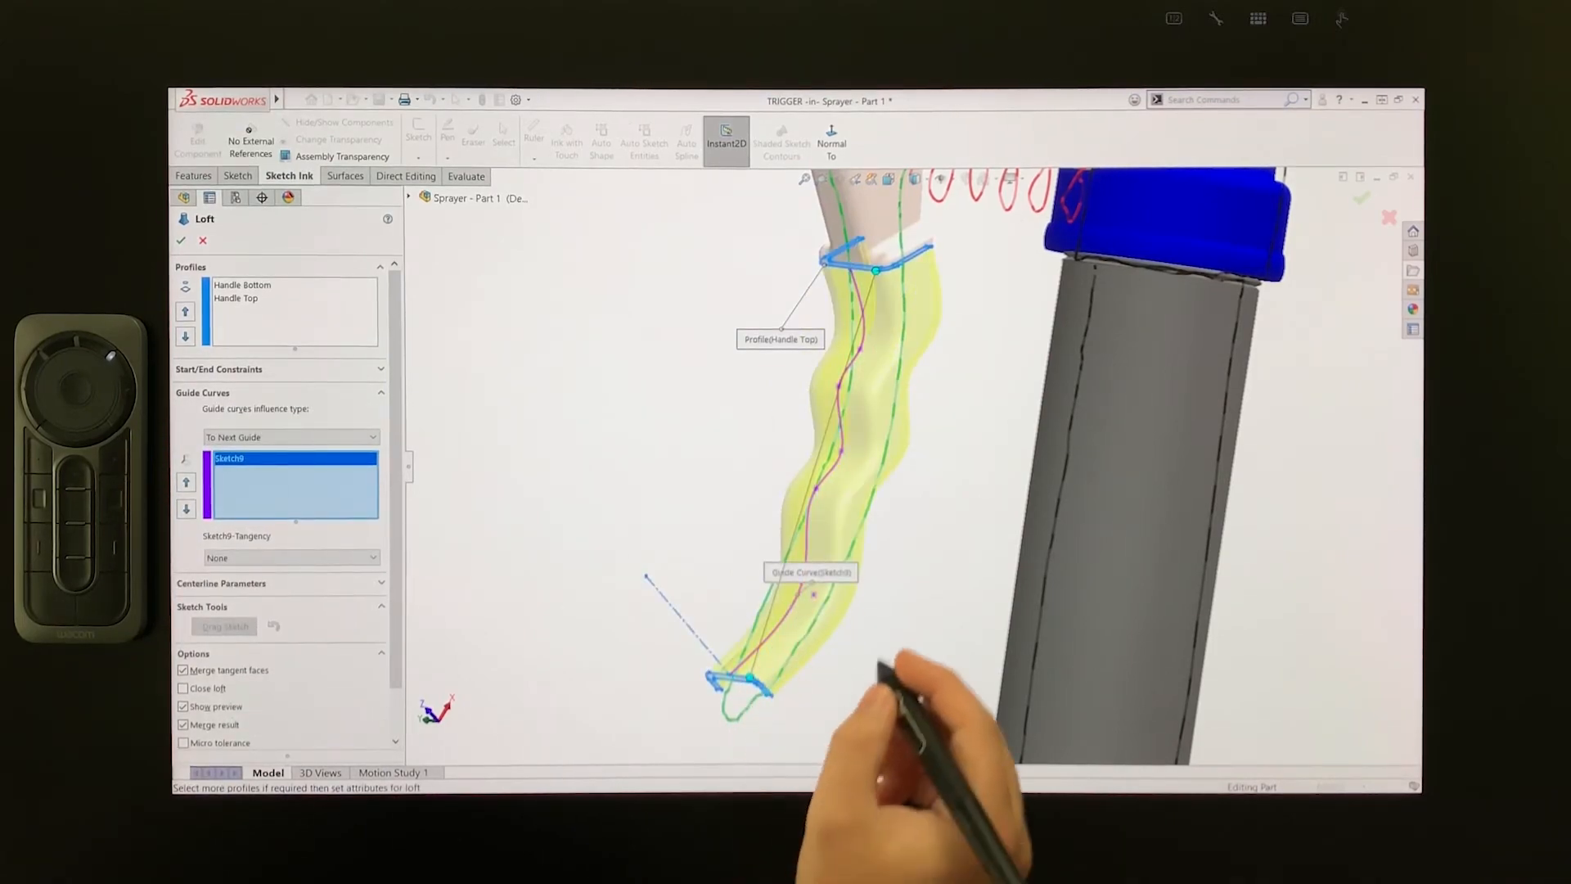